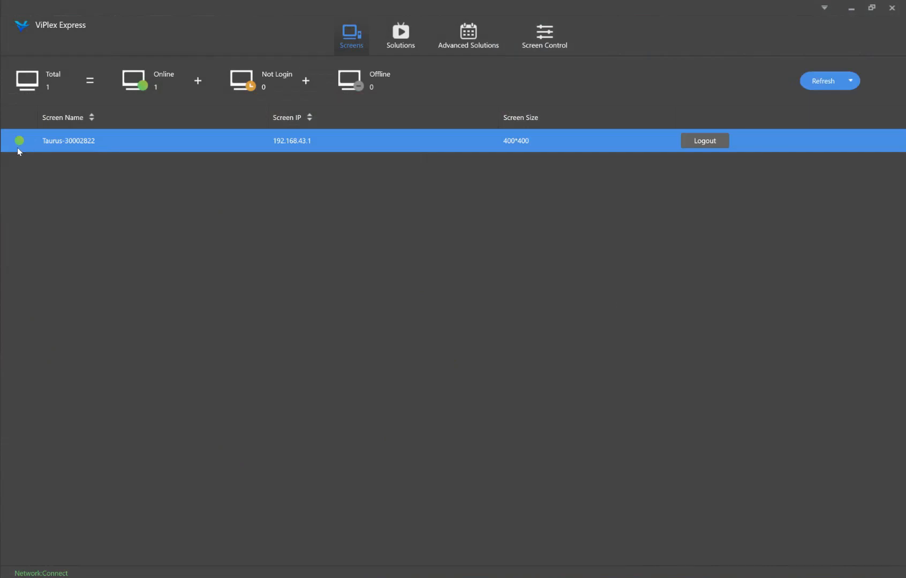
Show the available Wi-Fi networks from the taskbar, including the sign's AP30002822 hotspot
click(704, 140)
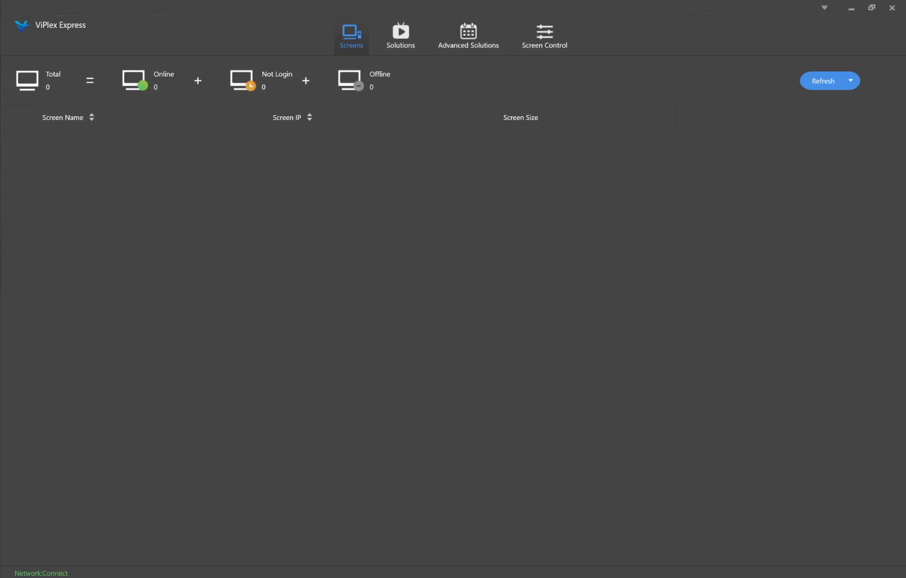
mouse_move(604, 200)
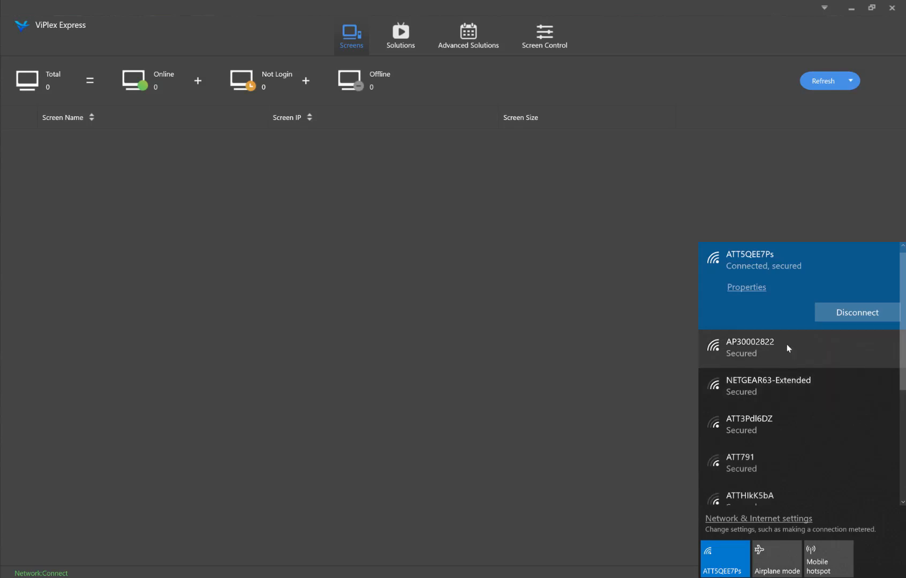
mouse_move(767, 353)
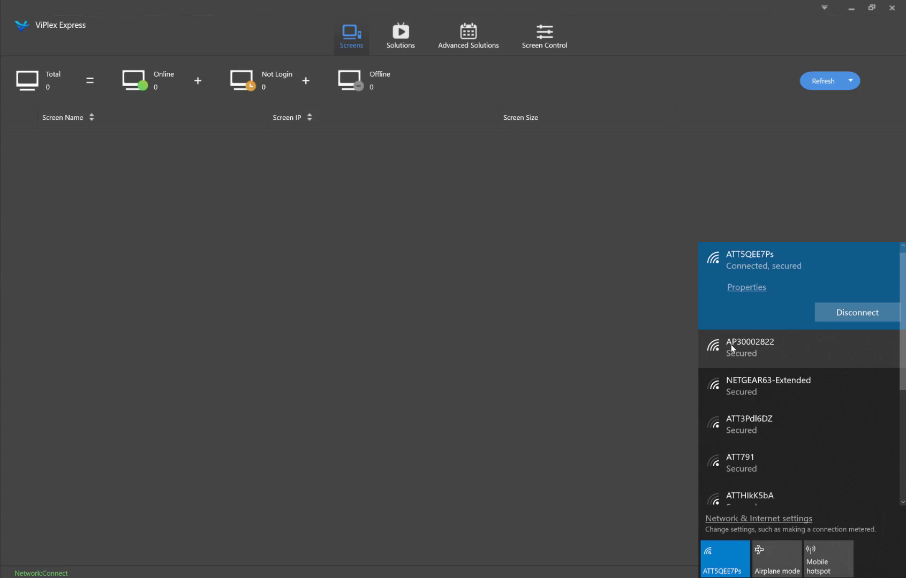
mouse_move(752, 348)
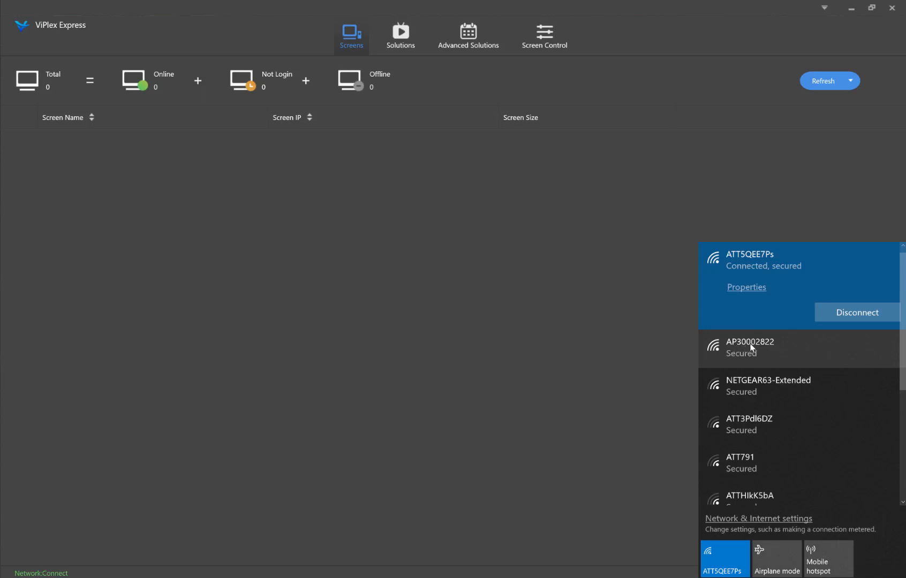
mouse_move(779, 349)
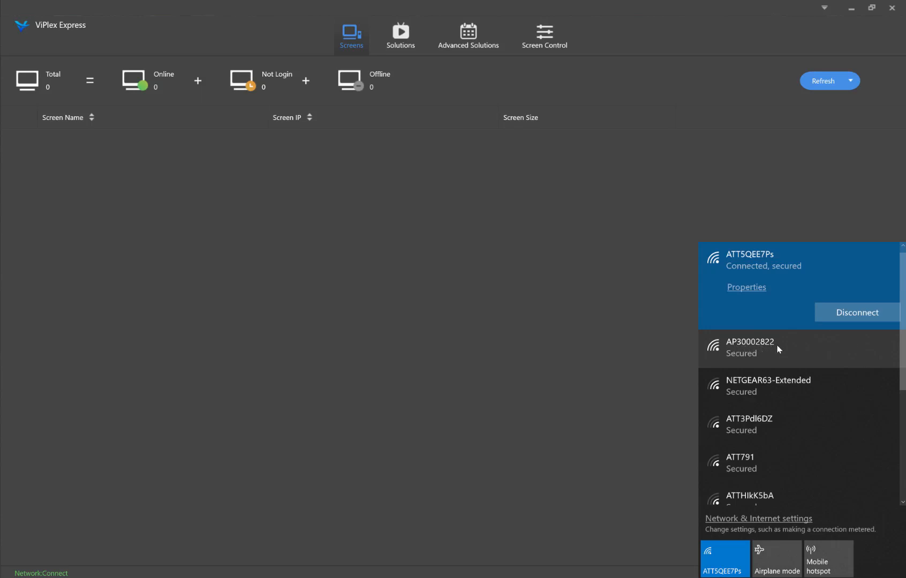
mouse_move(789, 351)
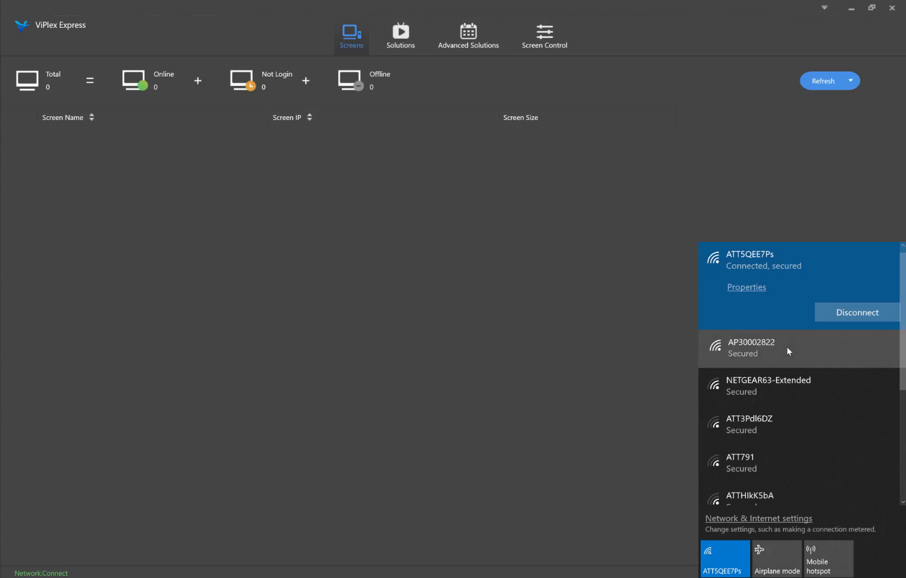
Connect to the sign's AP30002822 Wi-Fi network with its security key
click(750, 348)
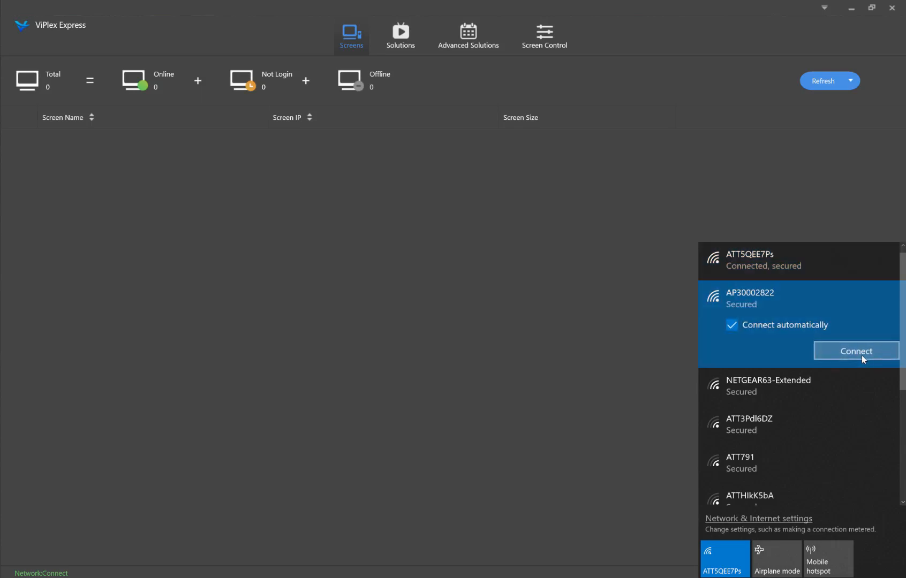
click(855, 350)
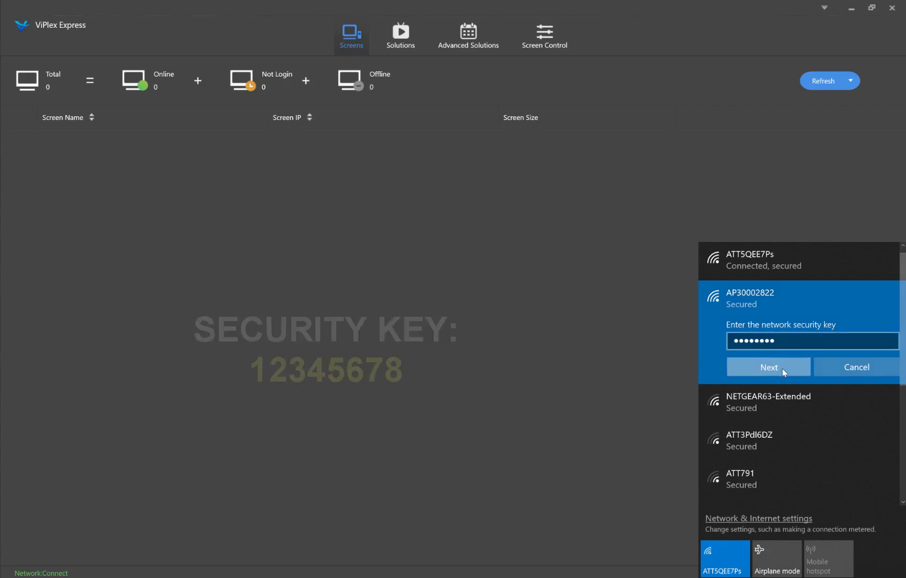
click(768, 368)
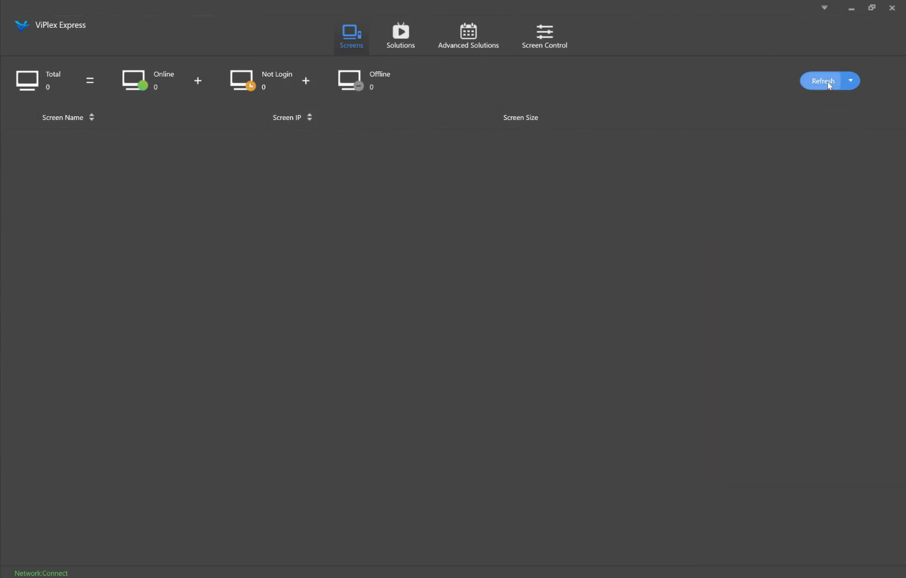
Refresh the Screens list so Taurus-30002822 appears online at 192.168.43.1
click(823, 80)
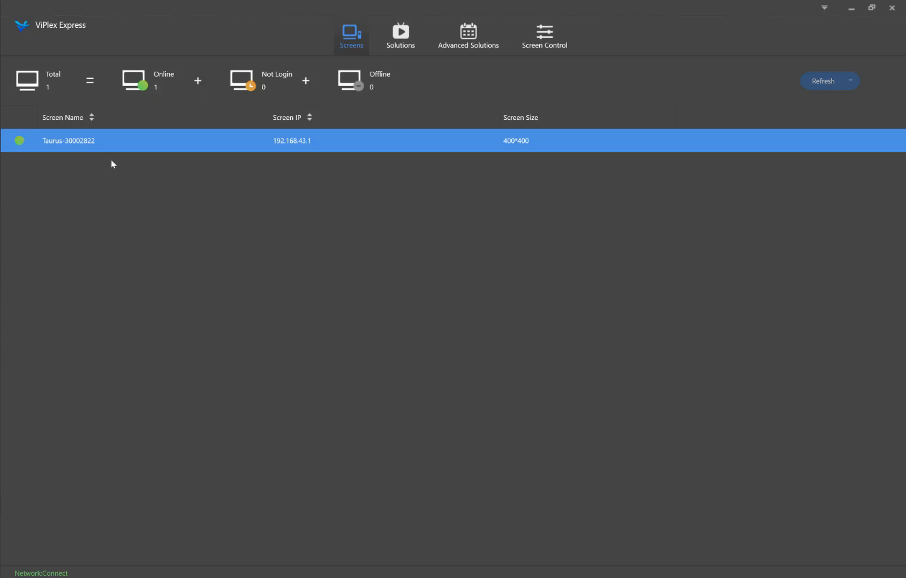